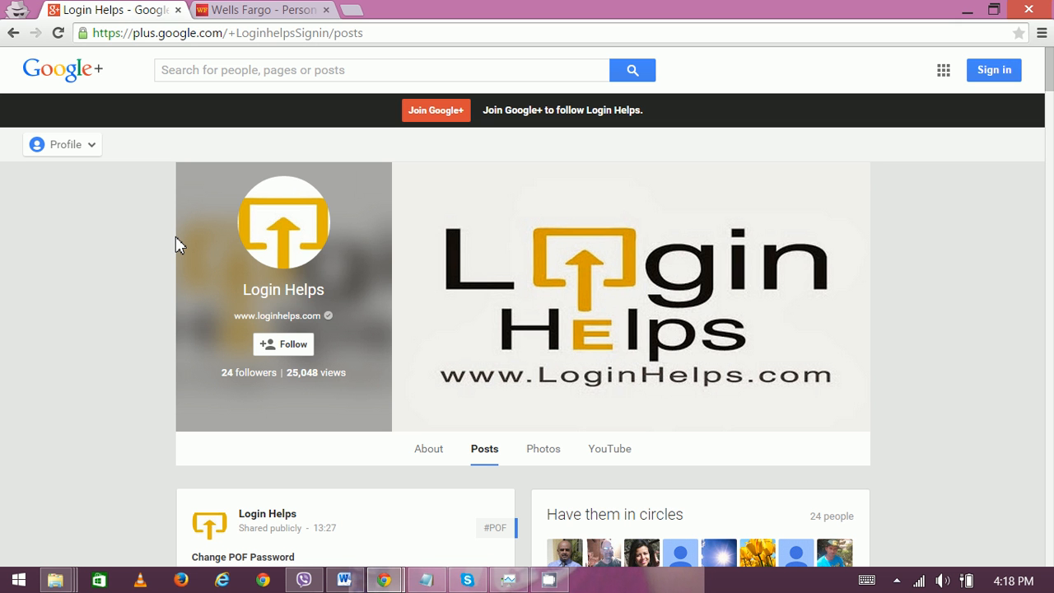
- Bring the wellsfargo.com homepage with its online banking sign-in form to the front
{"action": "left_click", "coordinate": [260, 10]}
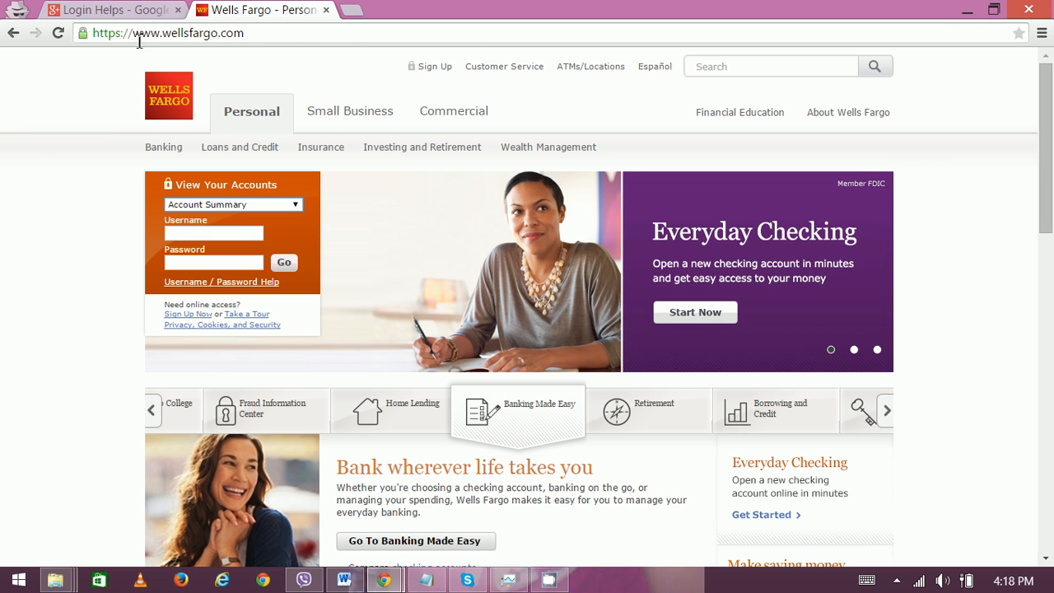
{"action": "mouse_move", "coordinate": [251, 43]}
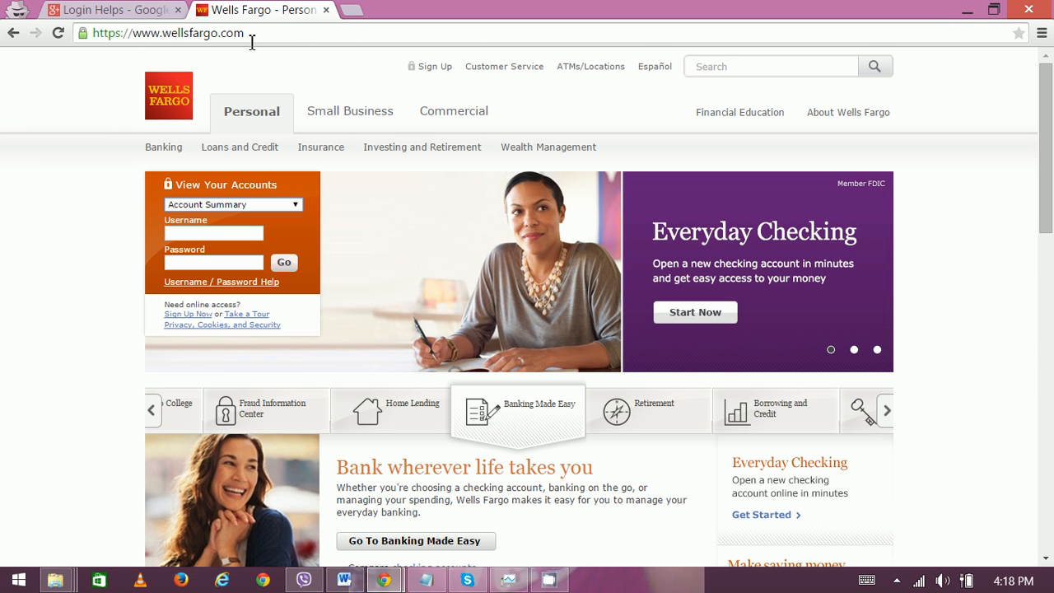
{"action": "mouse_move", "coordinate": [359, 305]}
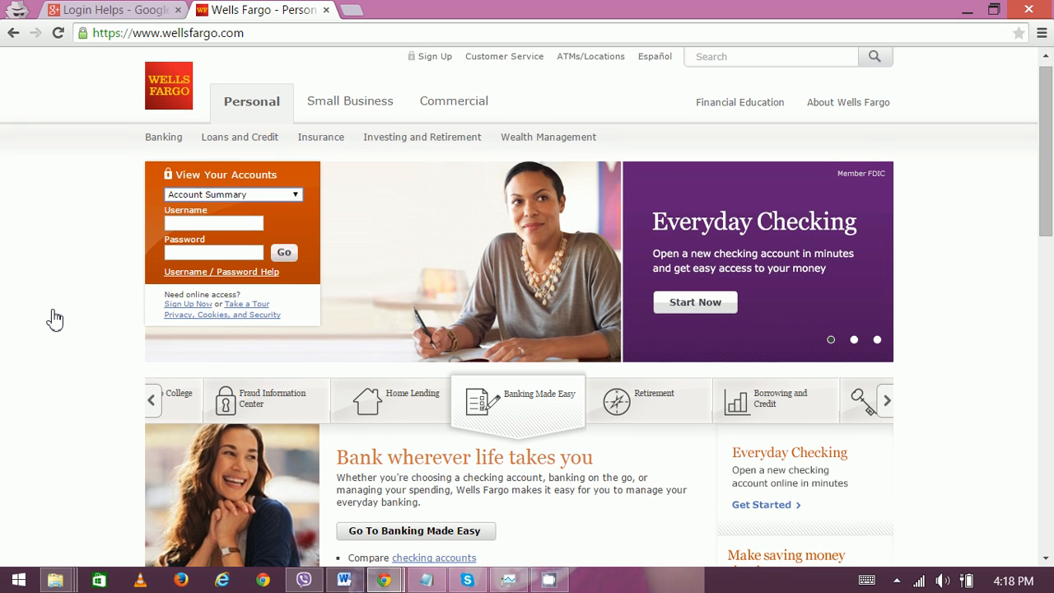
{"action": "scroll", "scroll_direction": "down", "scroll_amount": 3}
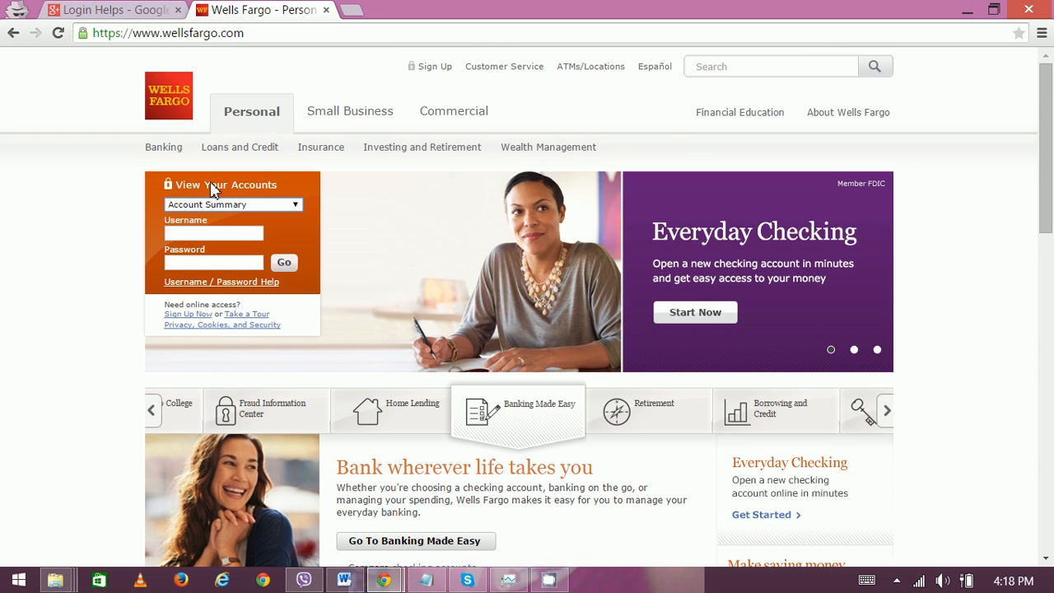
{"action": "mouse_move", "coordinate": [333, 128]}
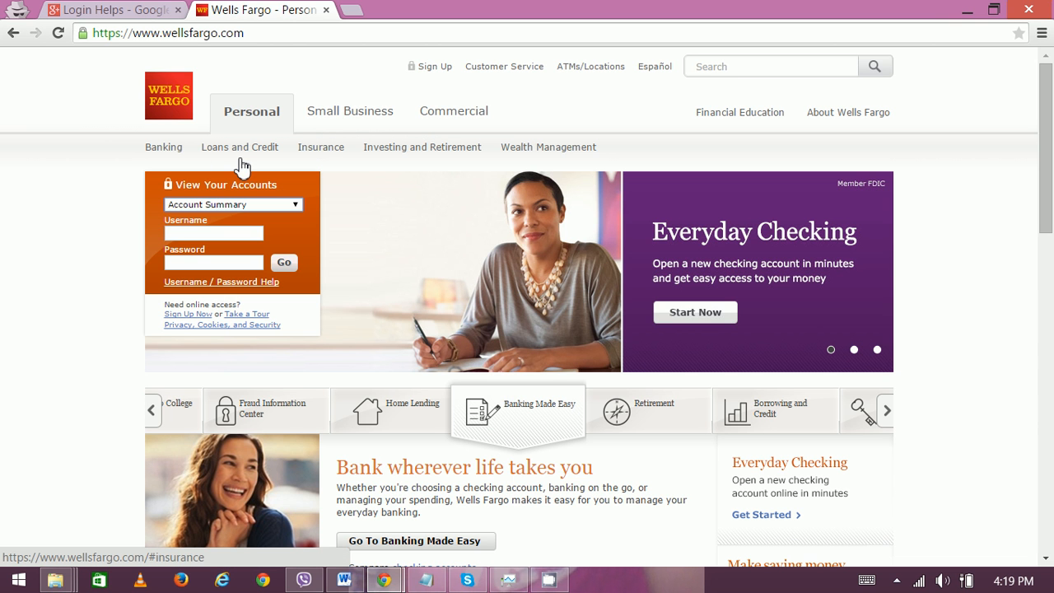
{"action": "mouse_move", "coordinate": [323, 161]}
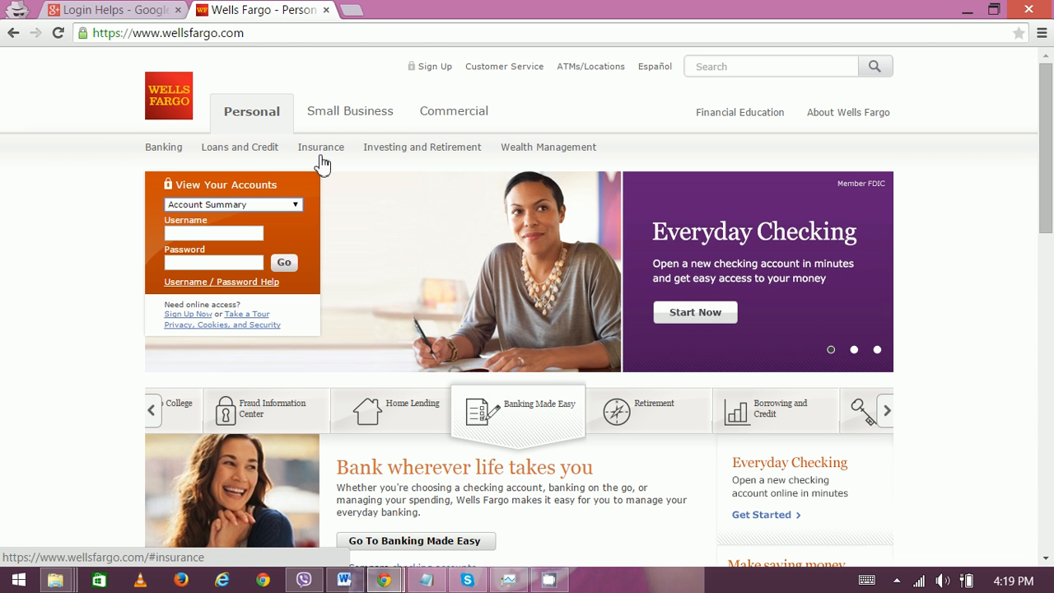
{"action": "mouse_move", "coordinate": [581, 162]}
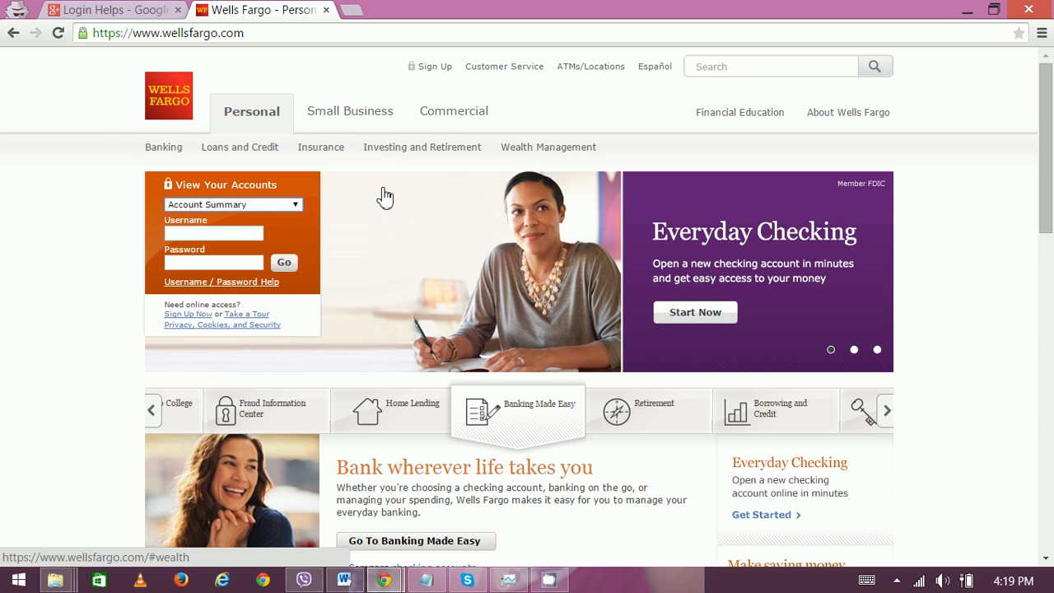
{"action": "mouse_move", "coordinate": [74, 234]}
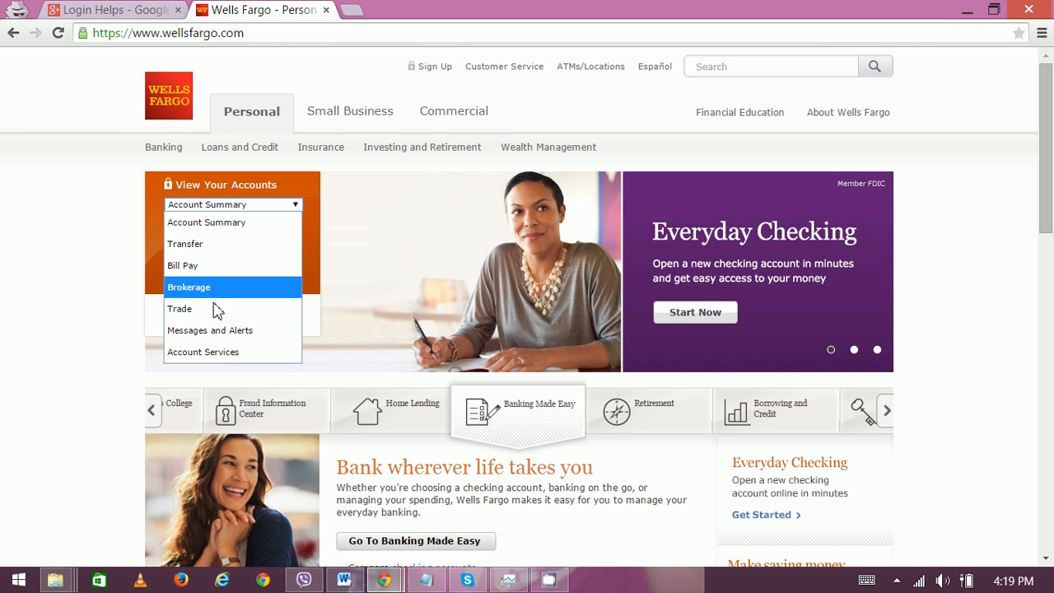
{"action": "mouse_move", "coordinate": [196, 330]}
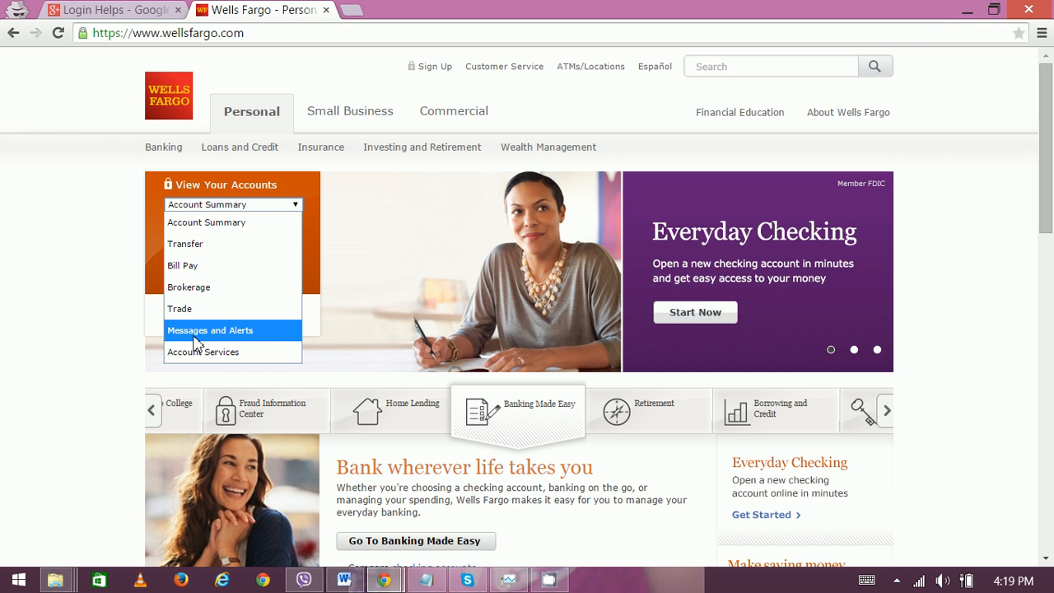
{"action": "left_click", "coordinate": [231, 204]}
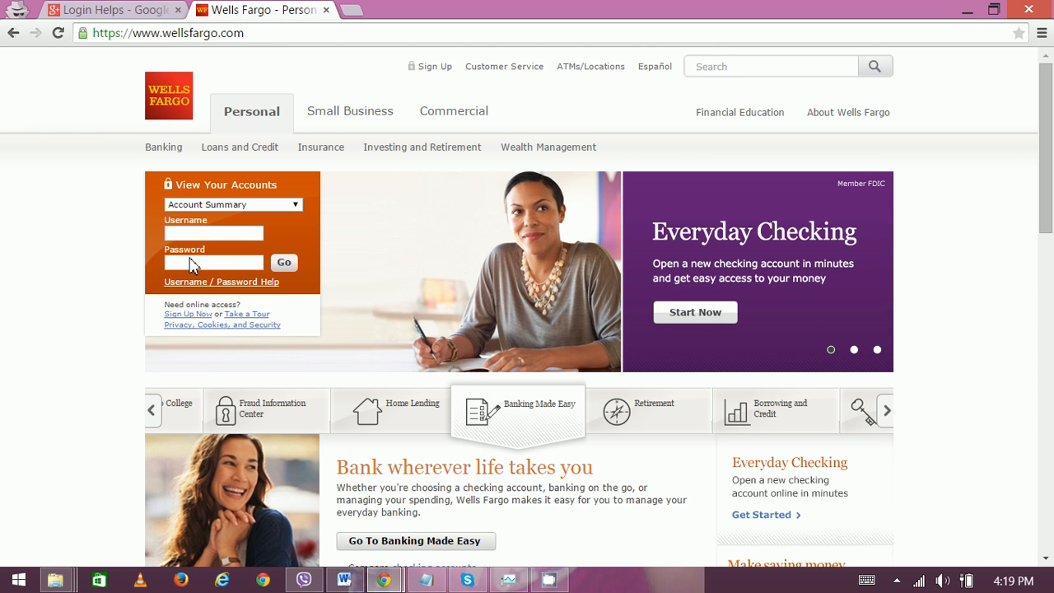
{"action": "mouse_move", "coordinate": [264, 288]}
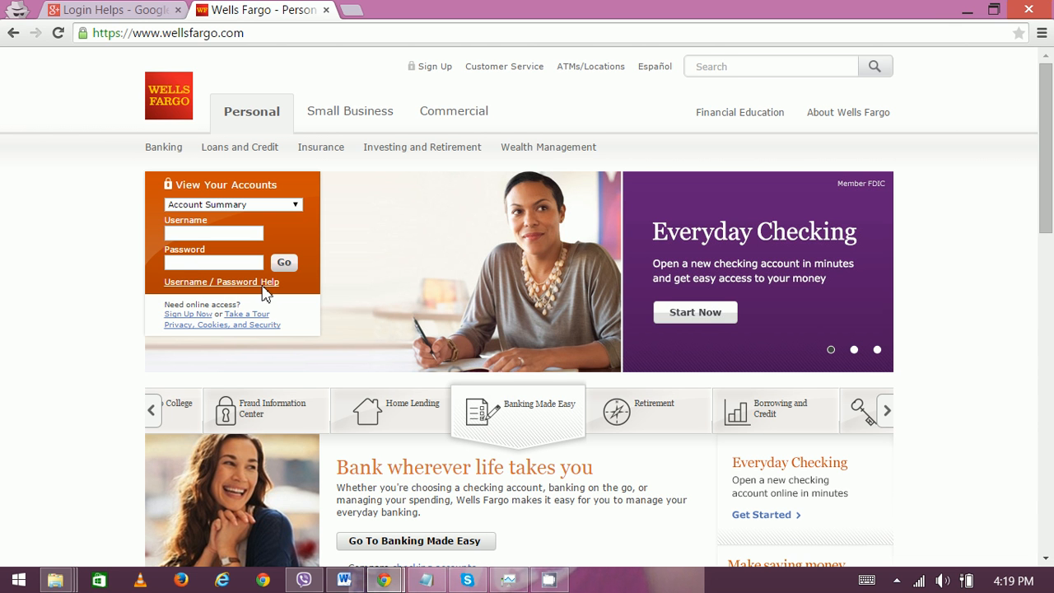